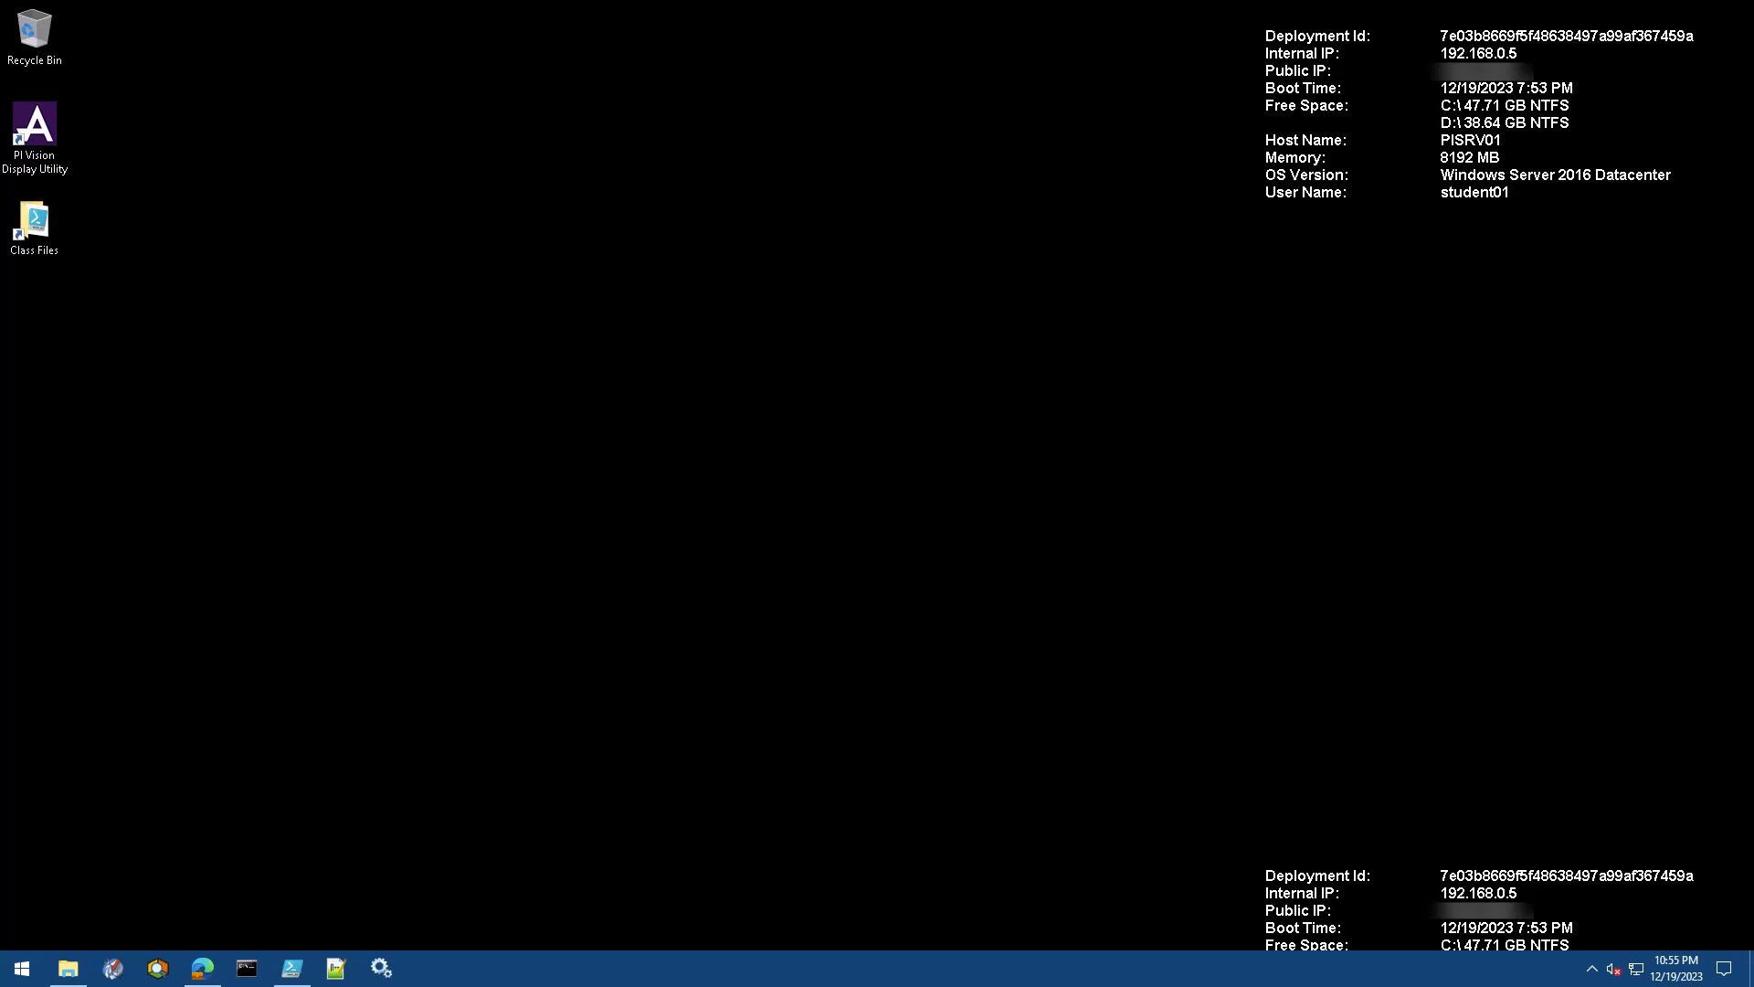
mouse_move(654, 850)
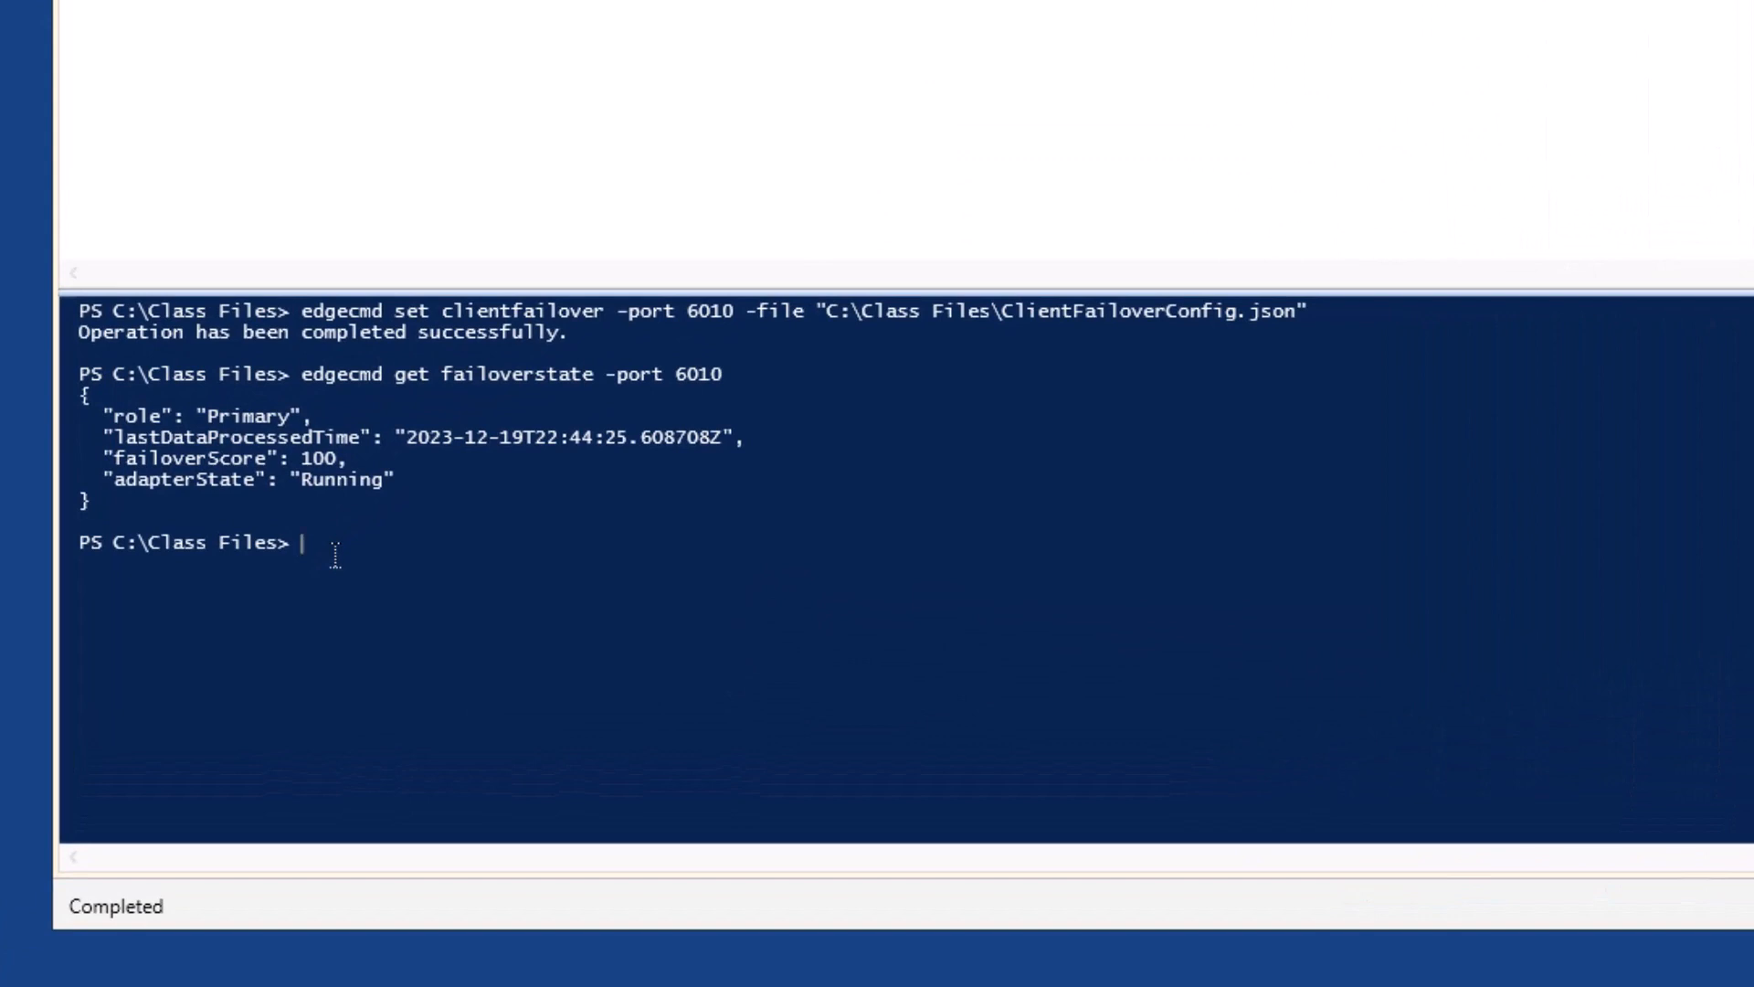
- Enter the command edgecmd stop -cid MQTT1 -port 6010 at the console prompt
type("edgecmd")
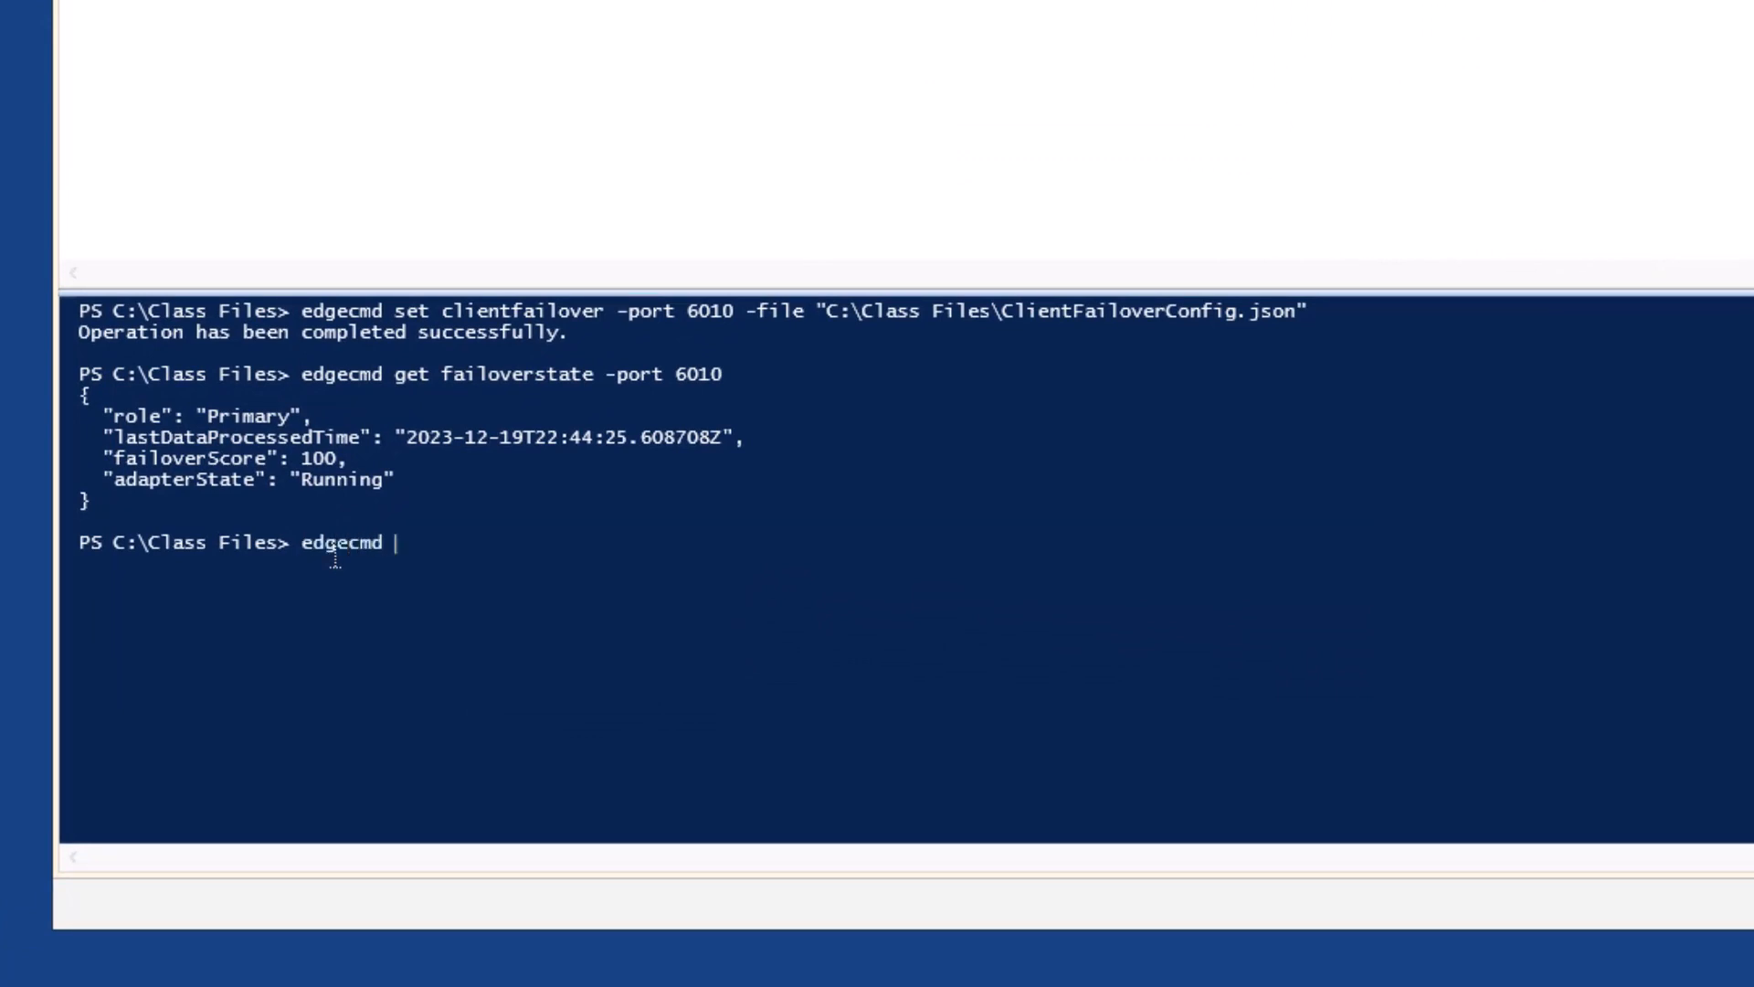
type("stop")
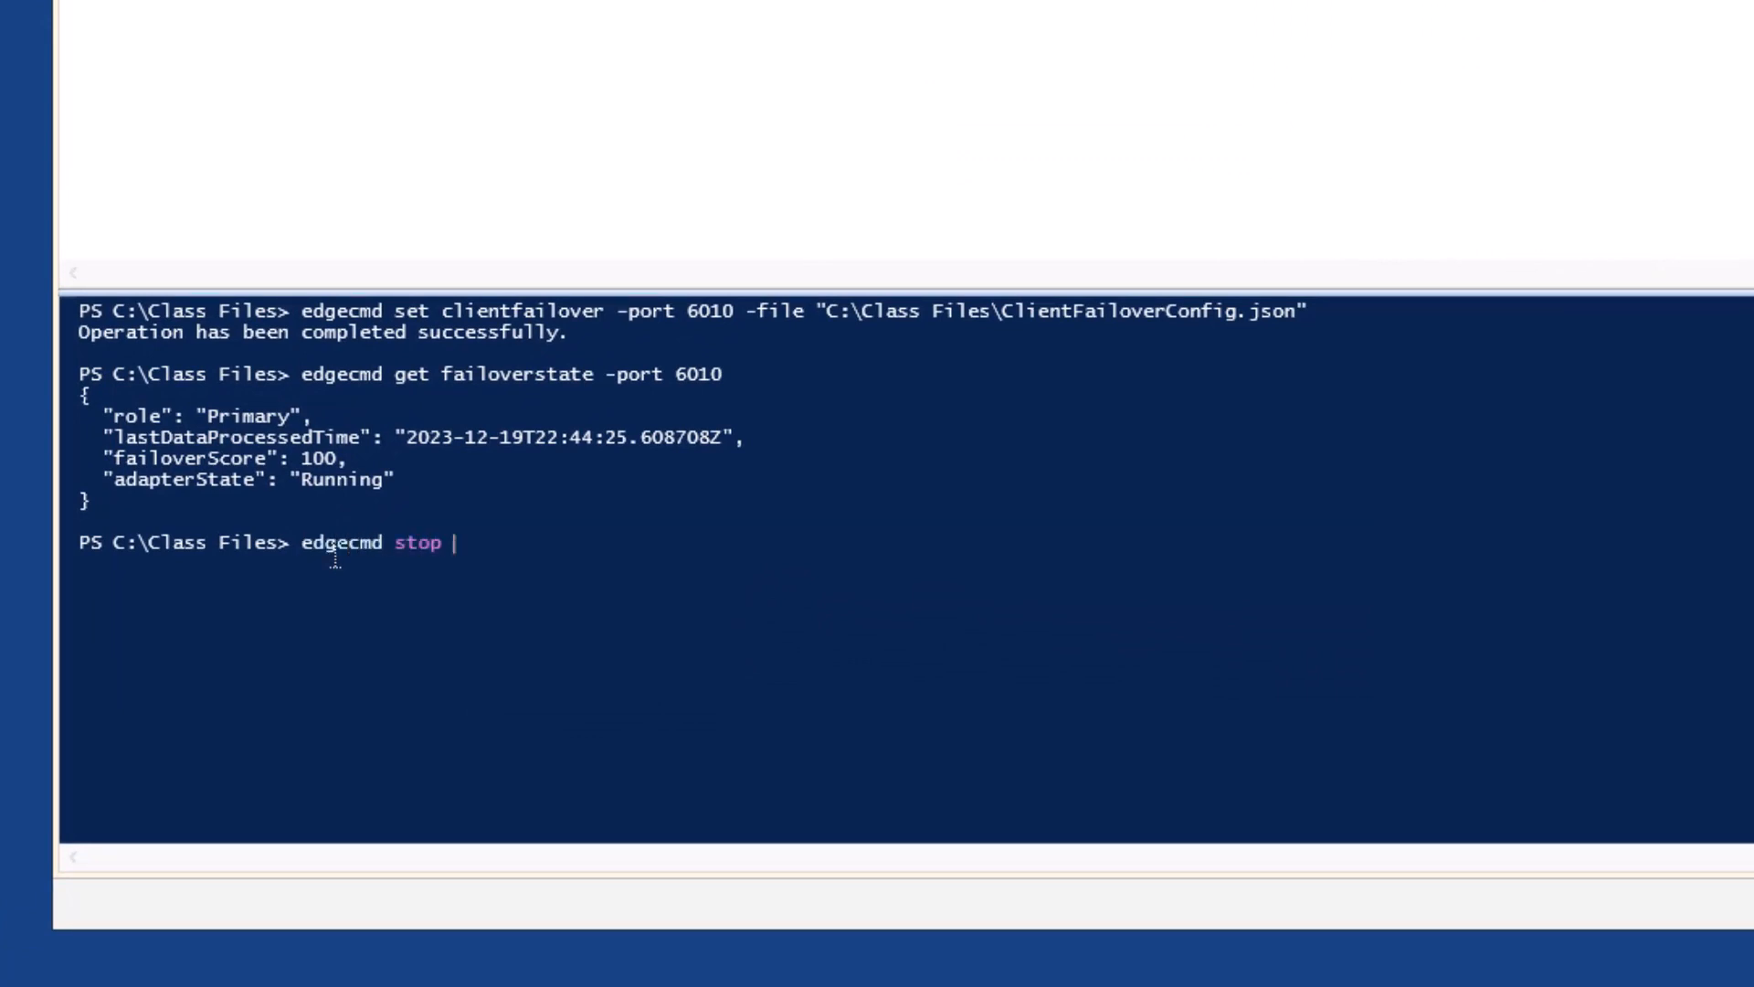
type("-cid")
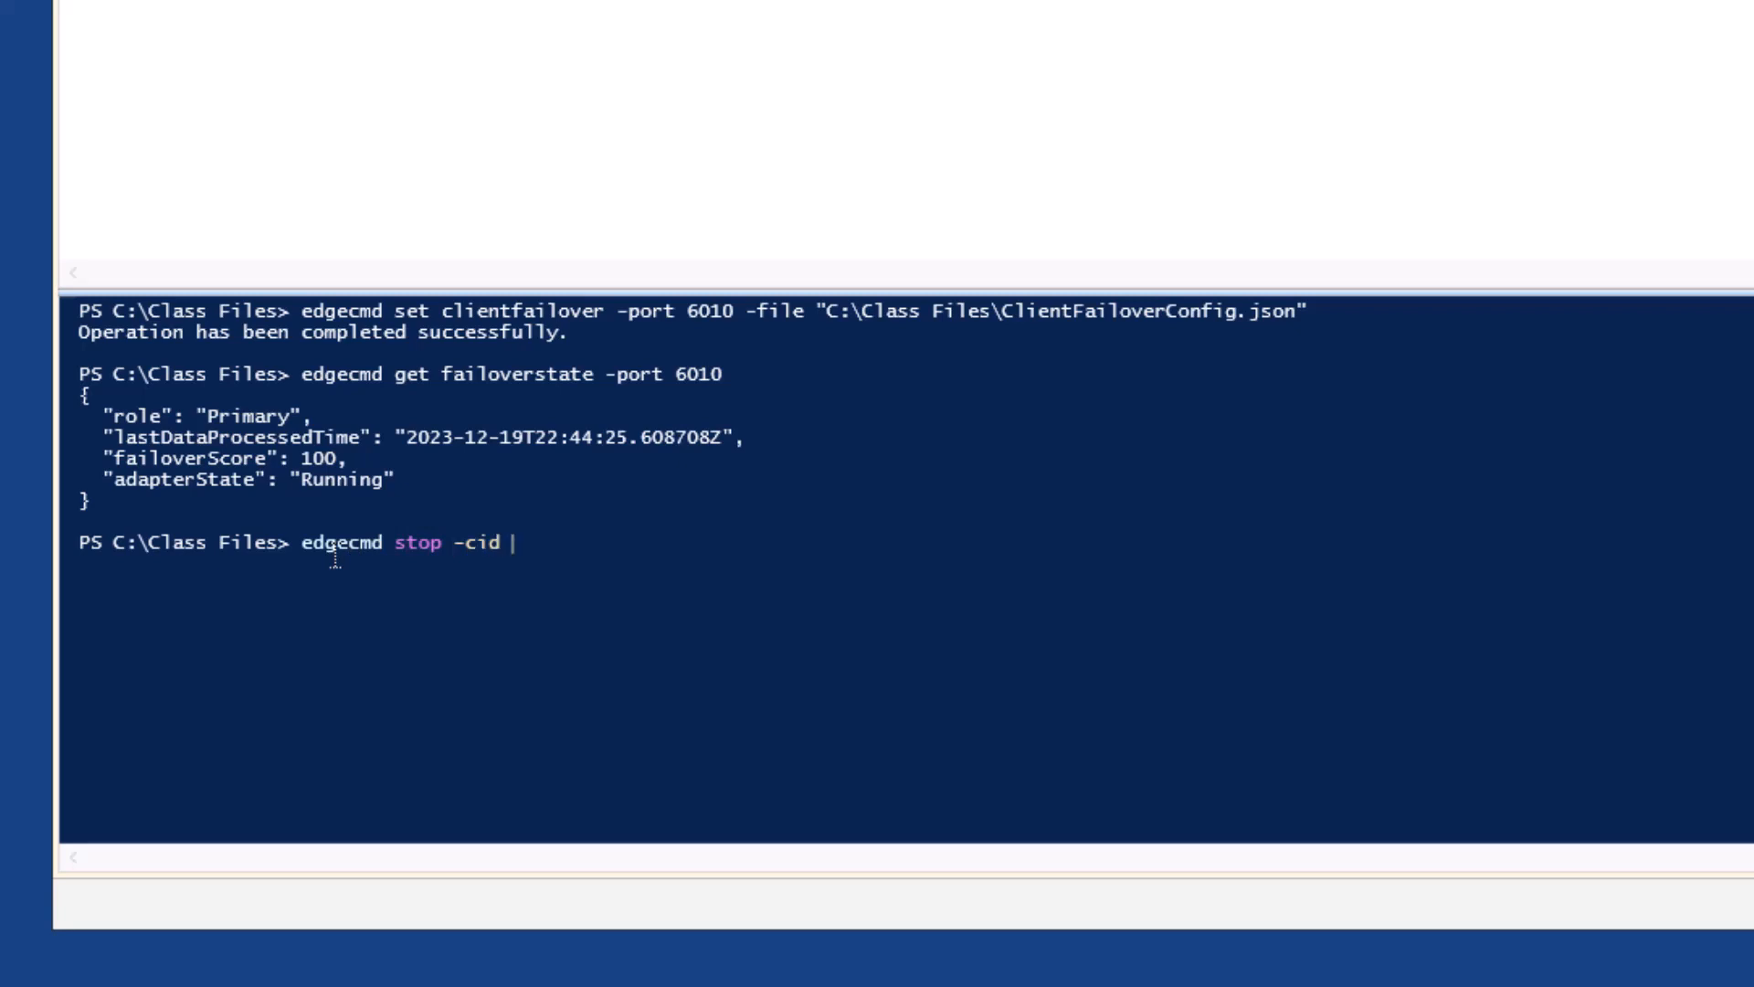
type("MQTT1")
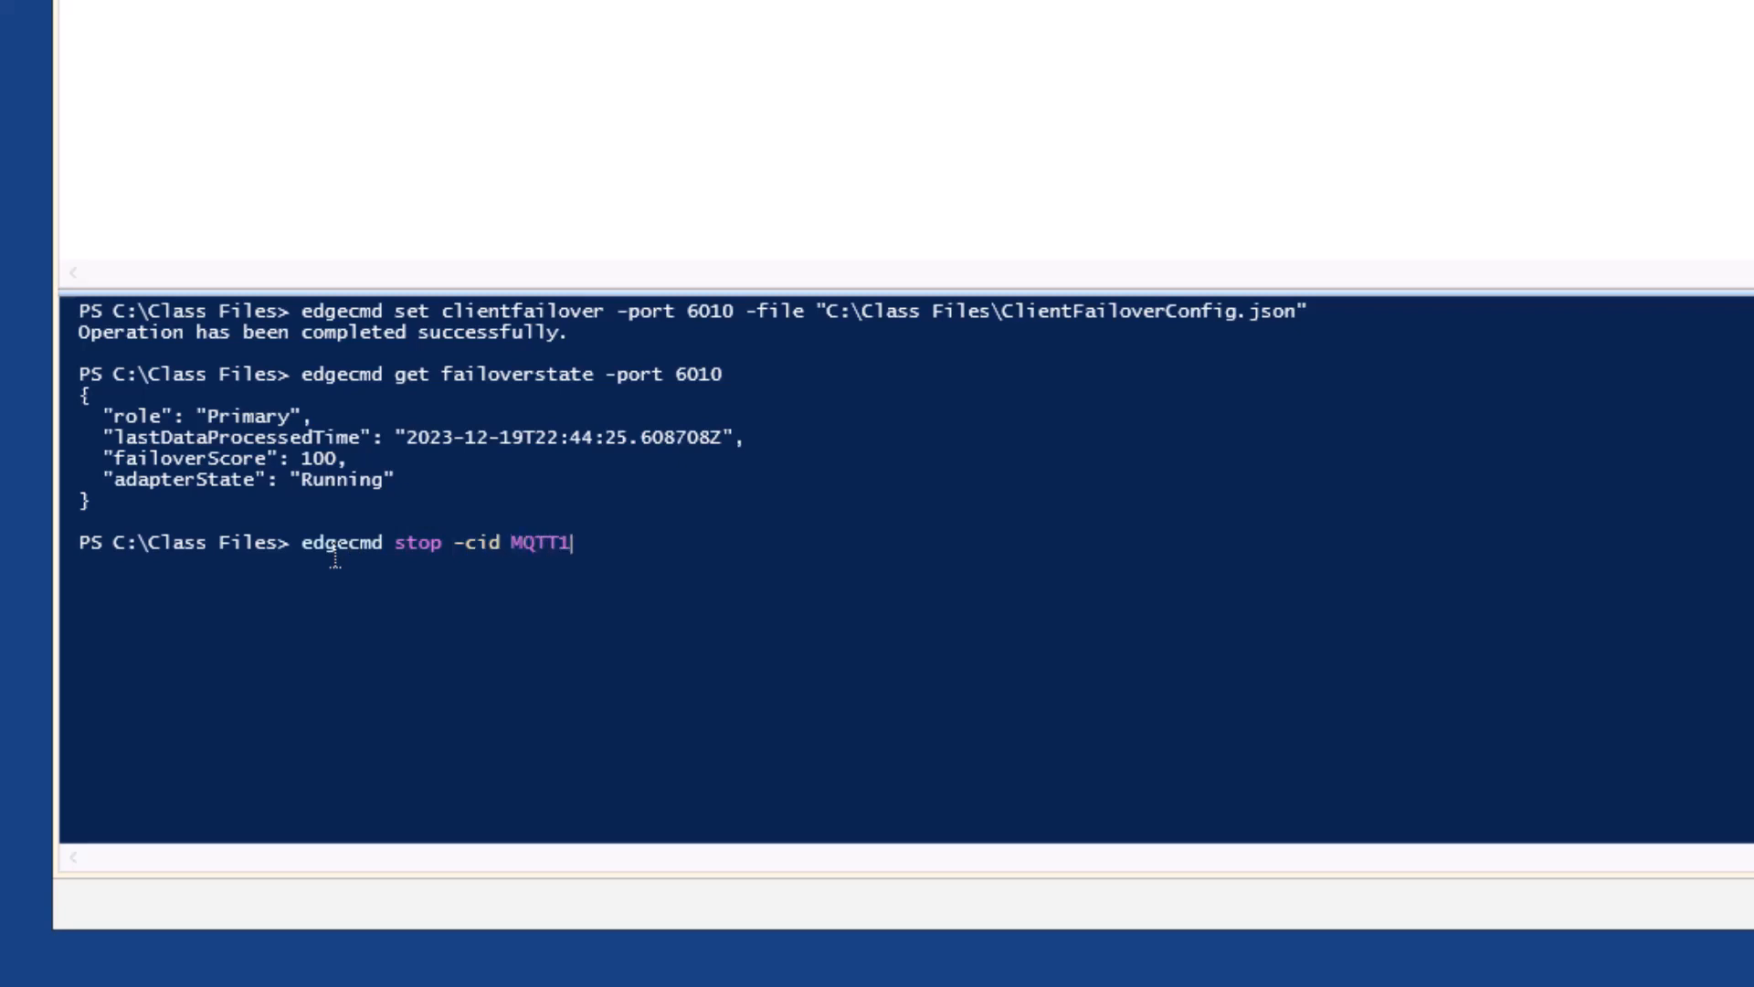
type("-port")
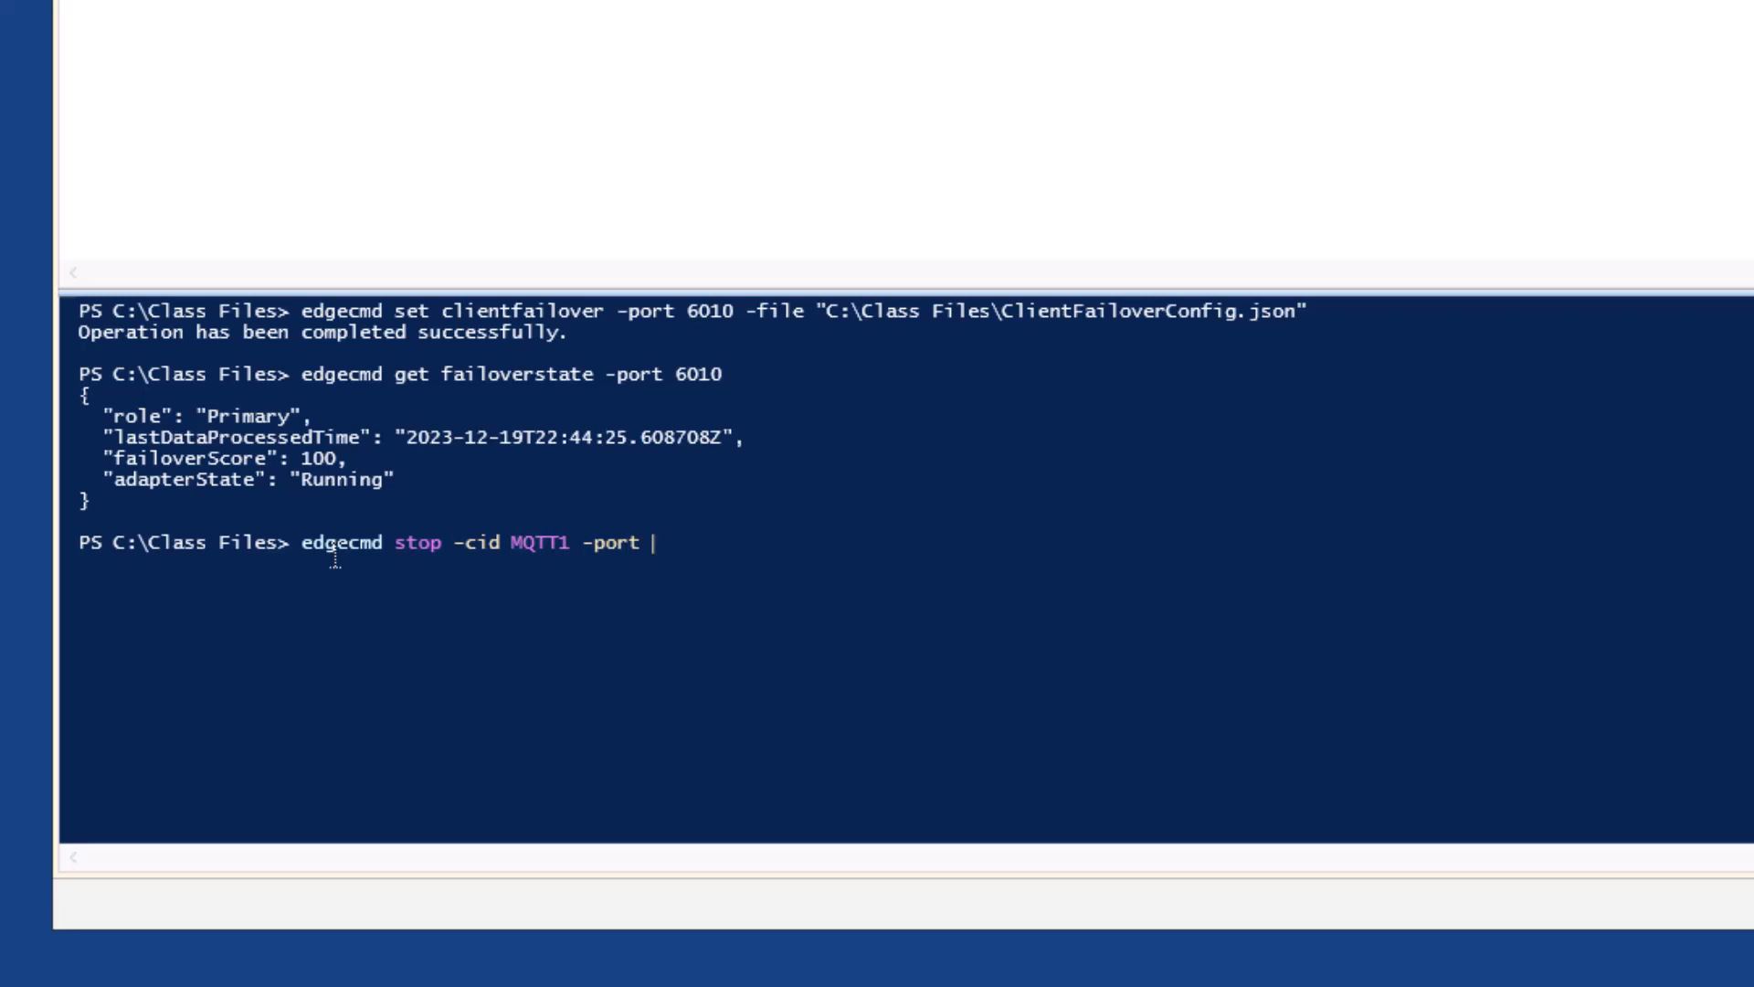
type("6010")
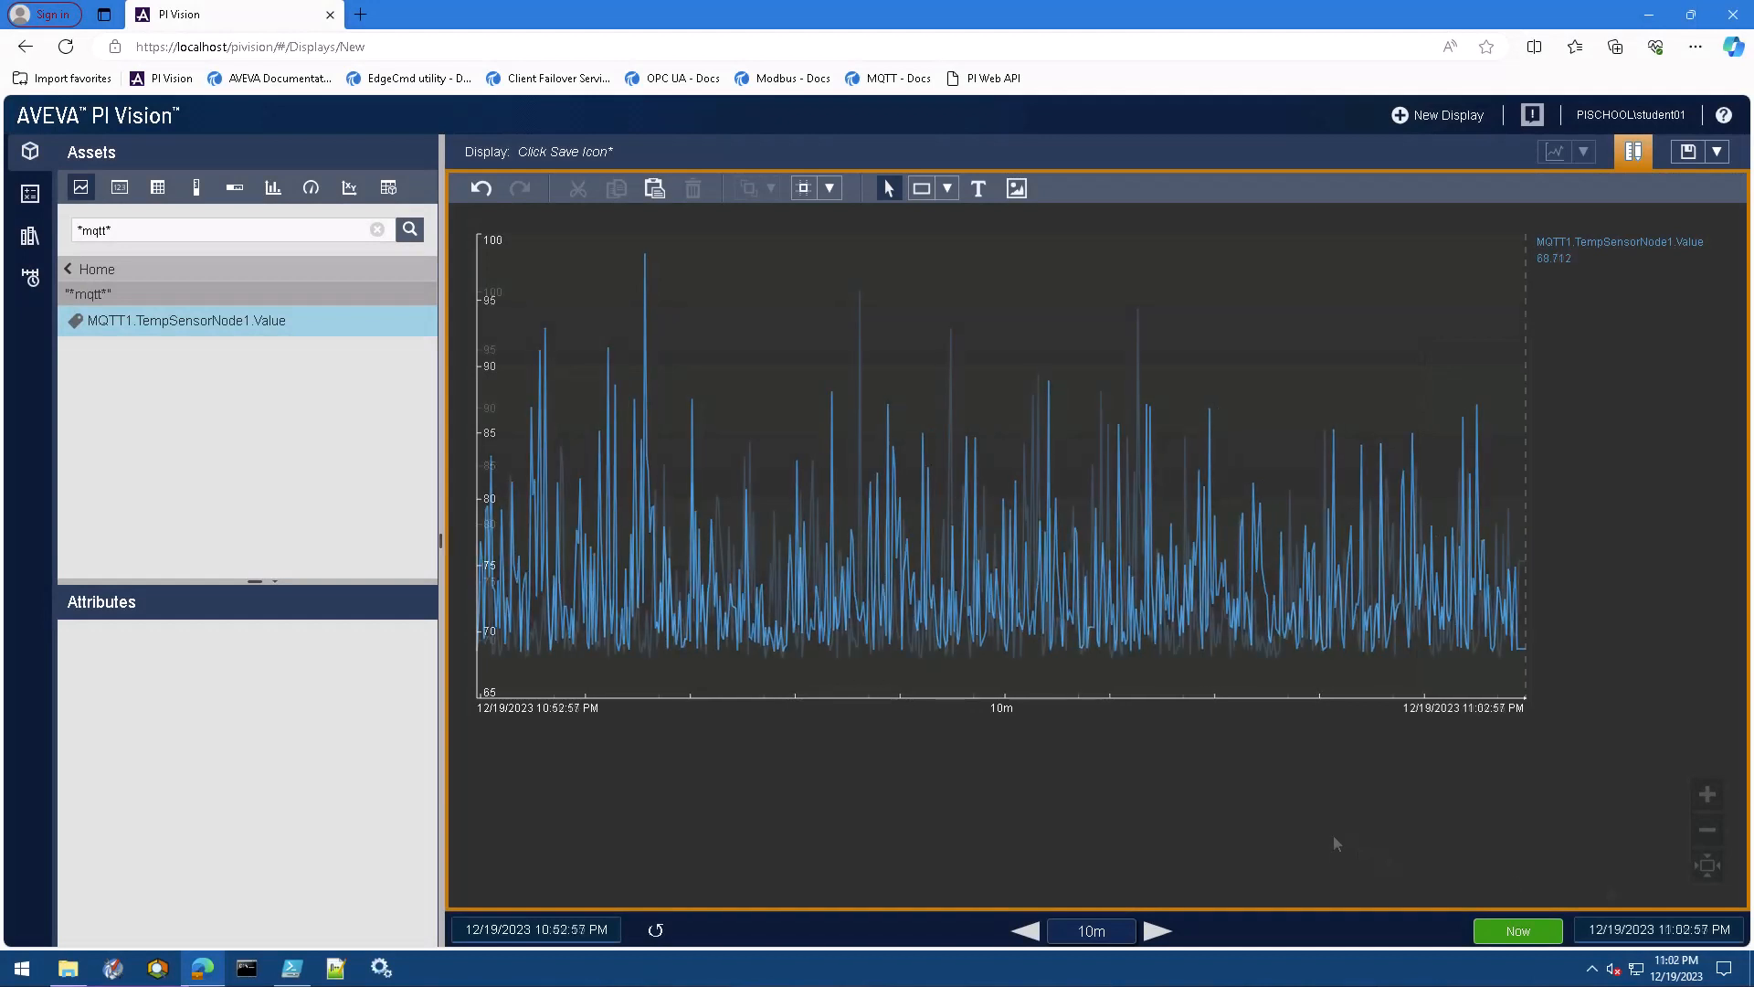
- Watch the PI Vision trend of MQTT1.TempSensorNode1.Value over the last ten minutes
left_click(292, 968)
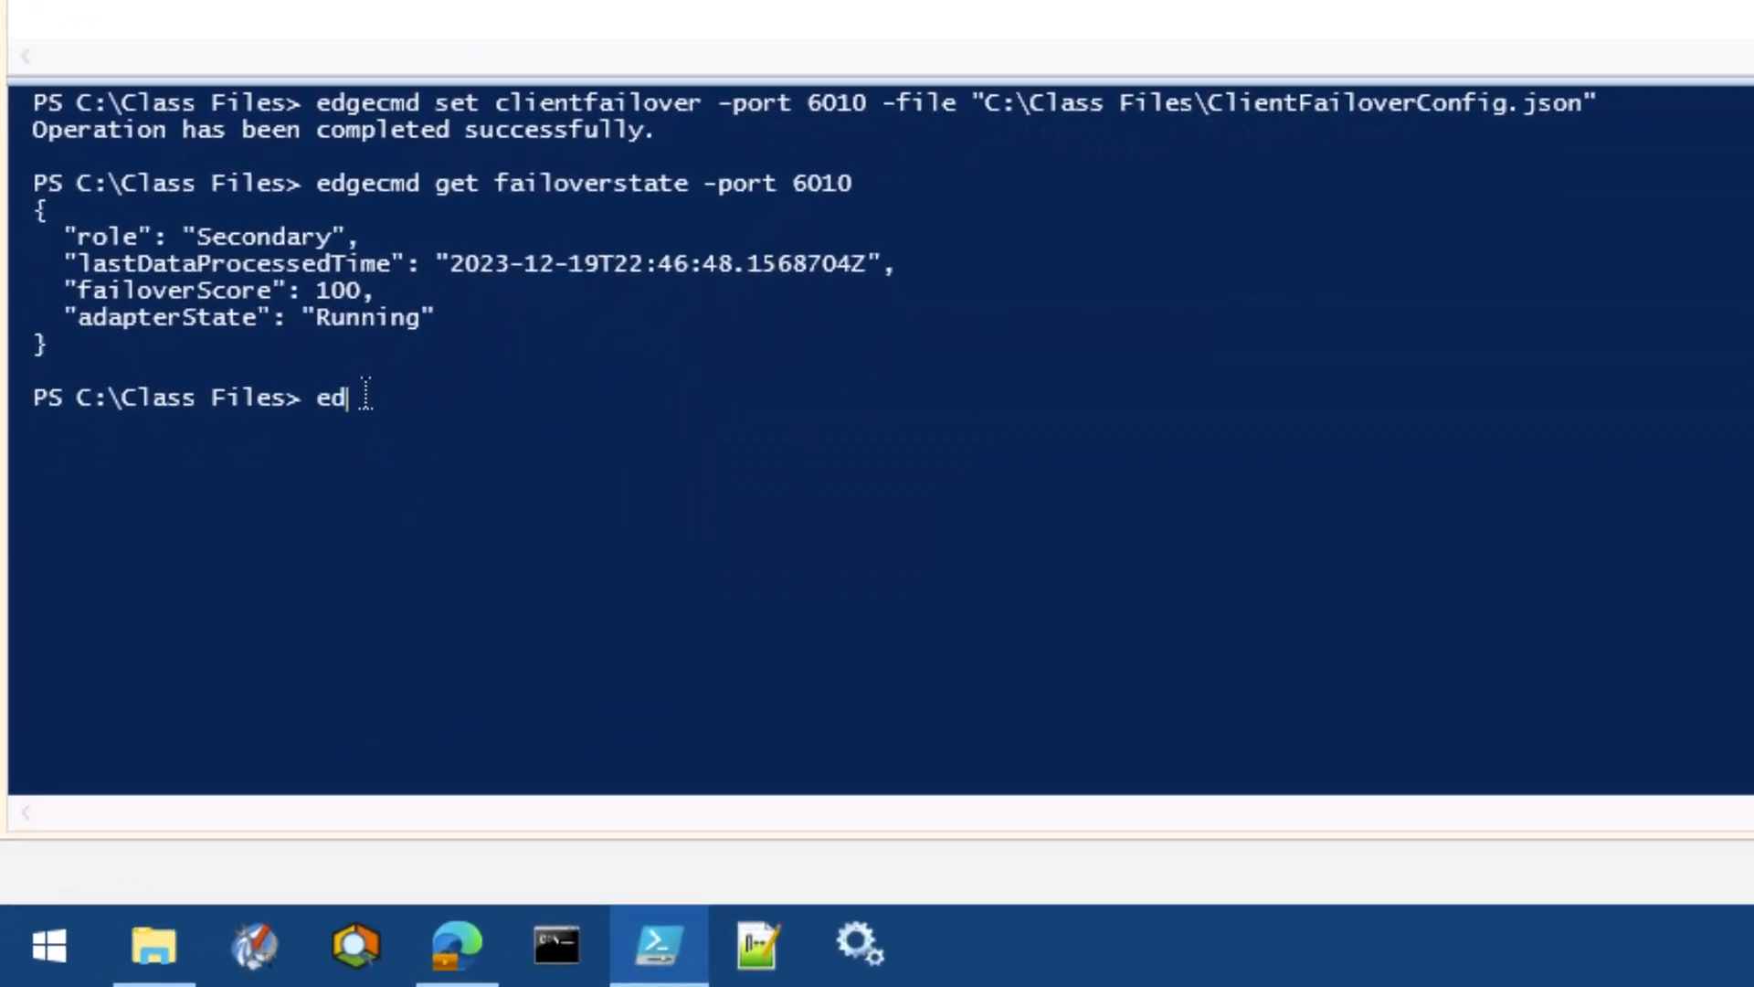
- Run edgecmd get failoverstate -port 6010, which reports Secondary and Running
type("gecmd")
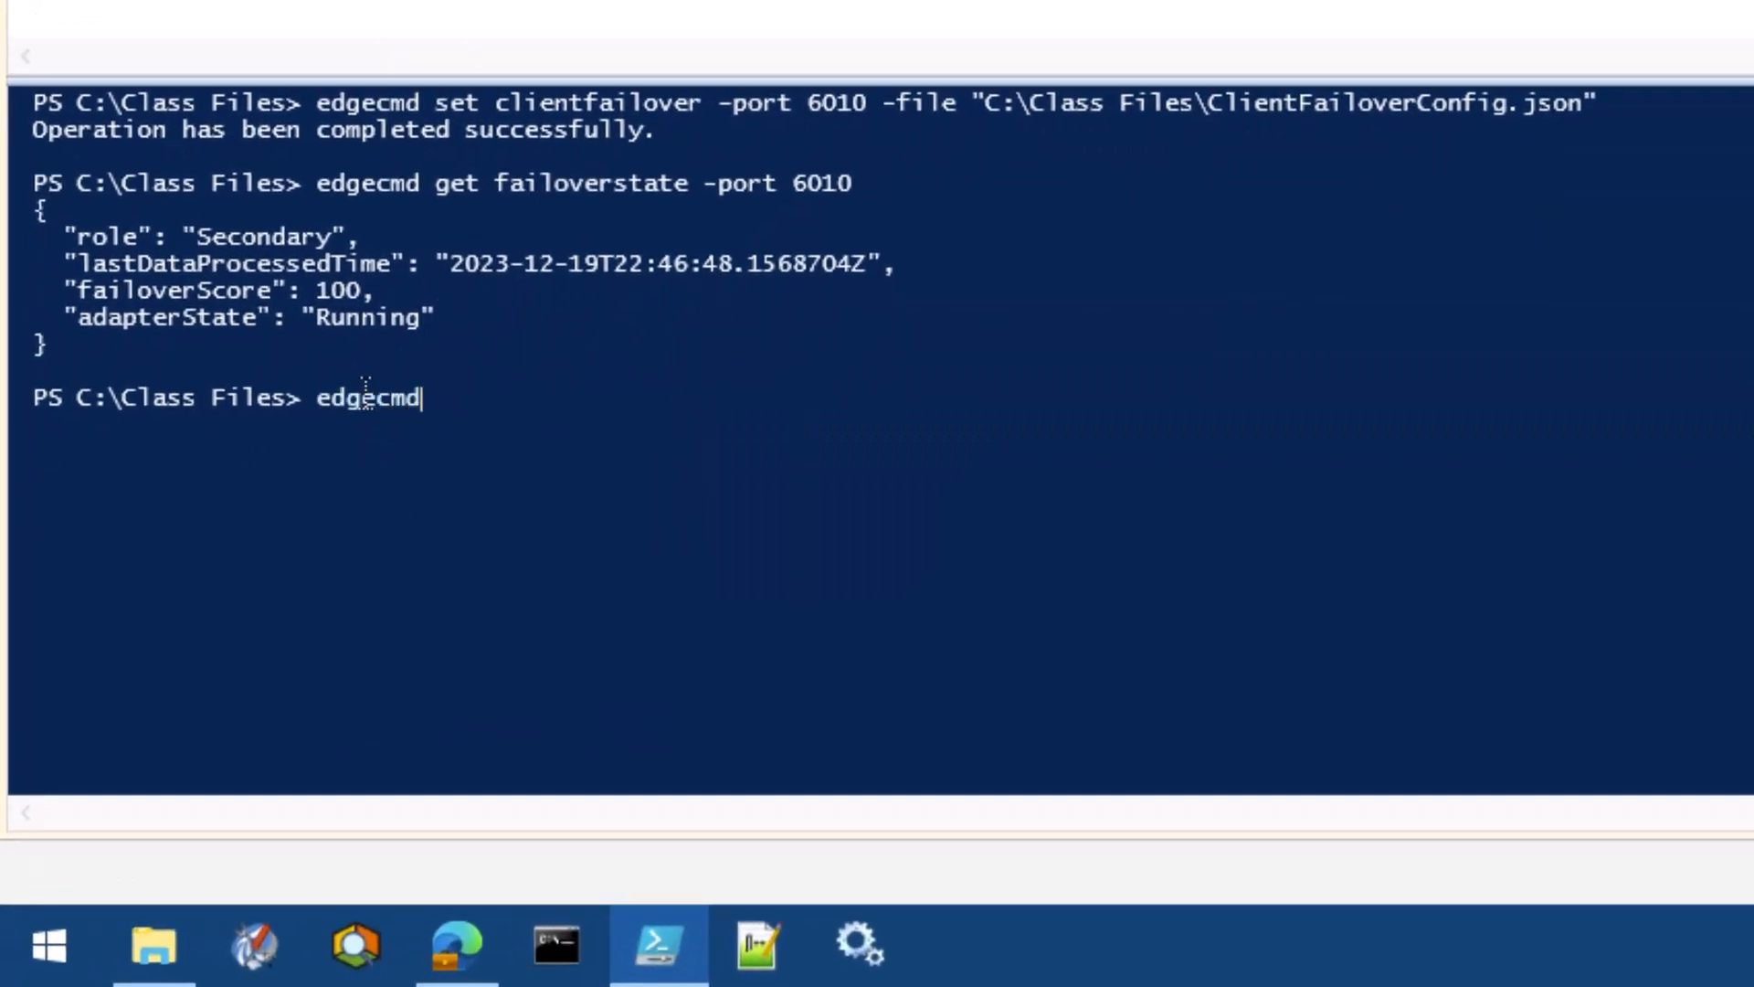
type("get failoverstate")
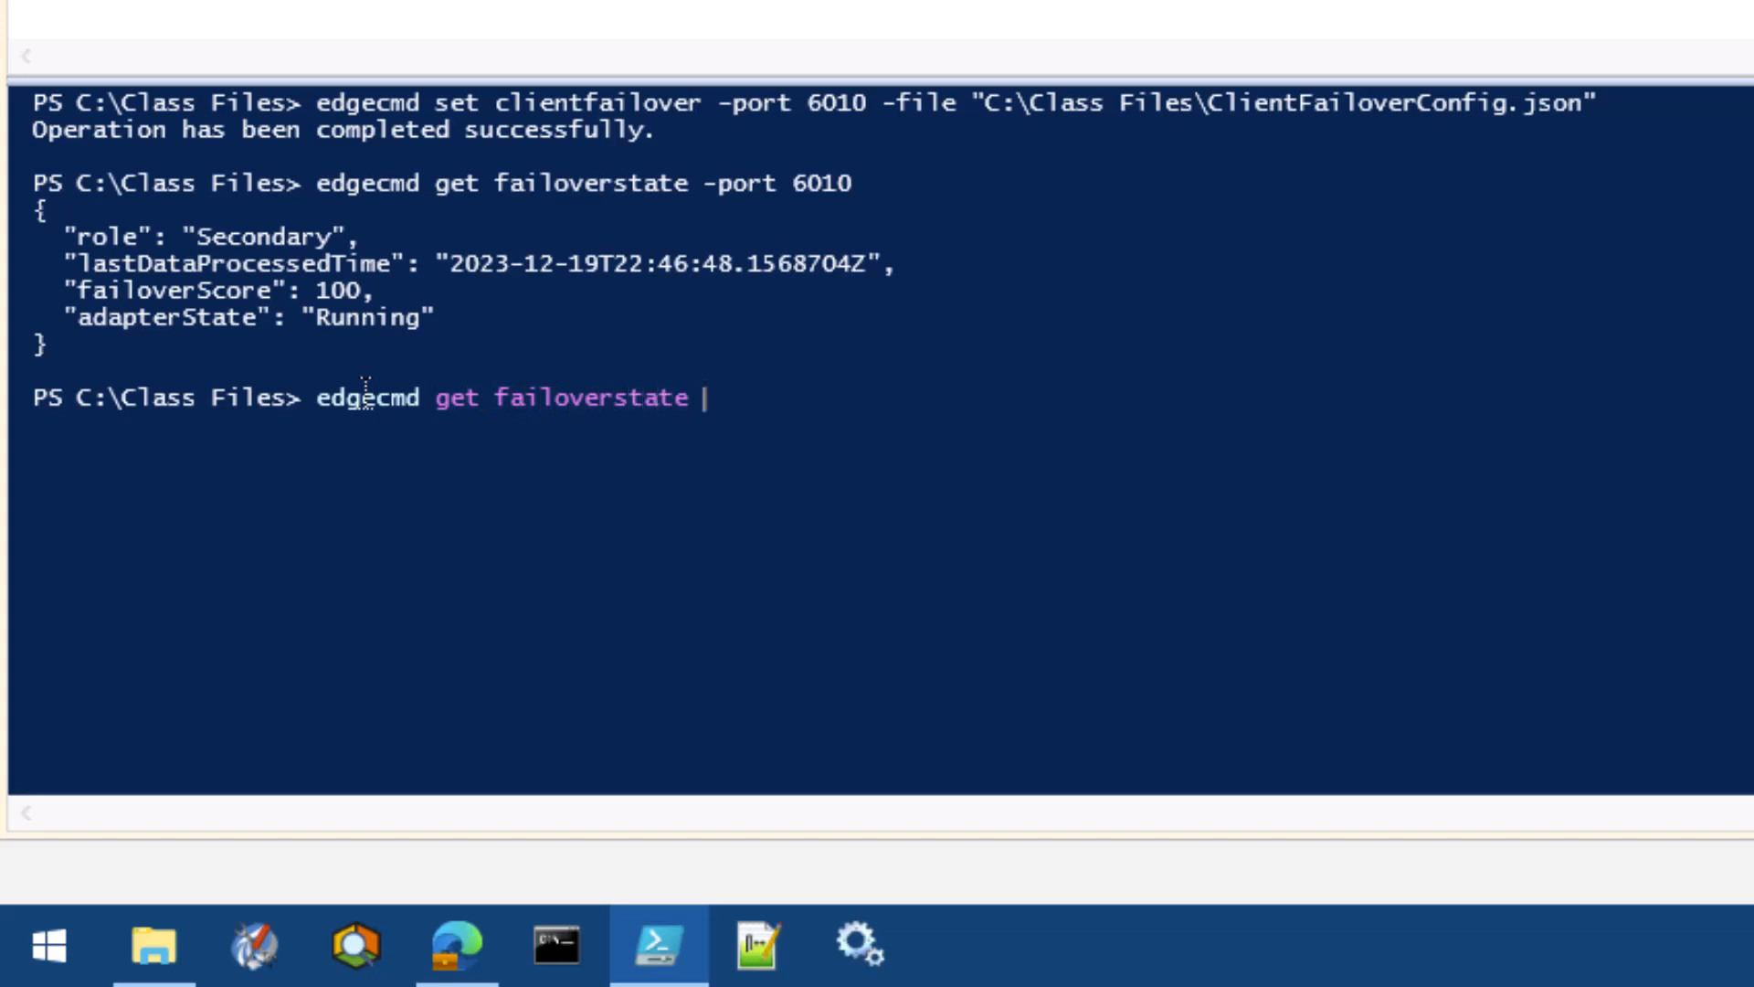
type("-port 6010")
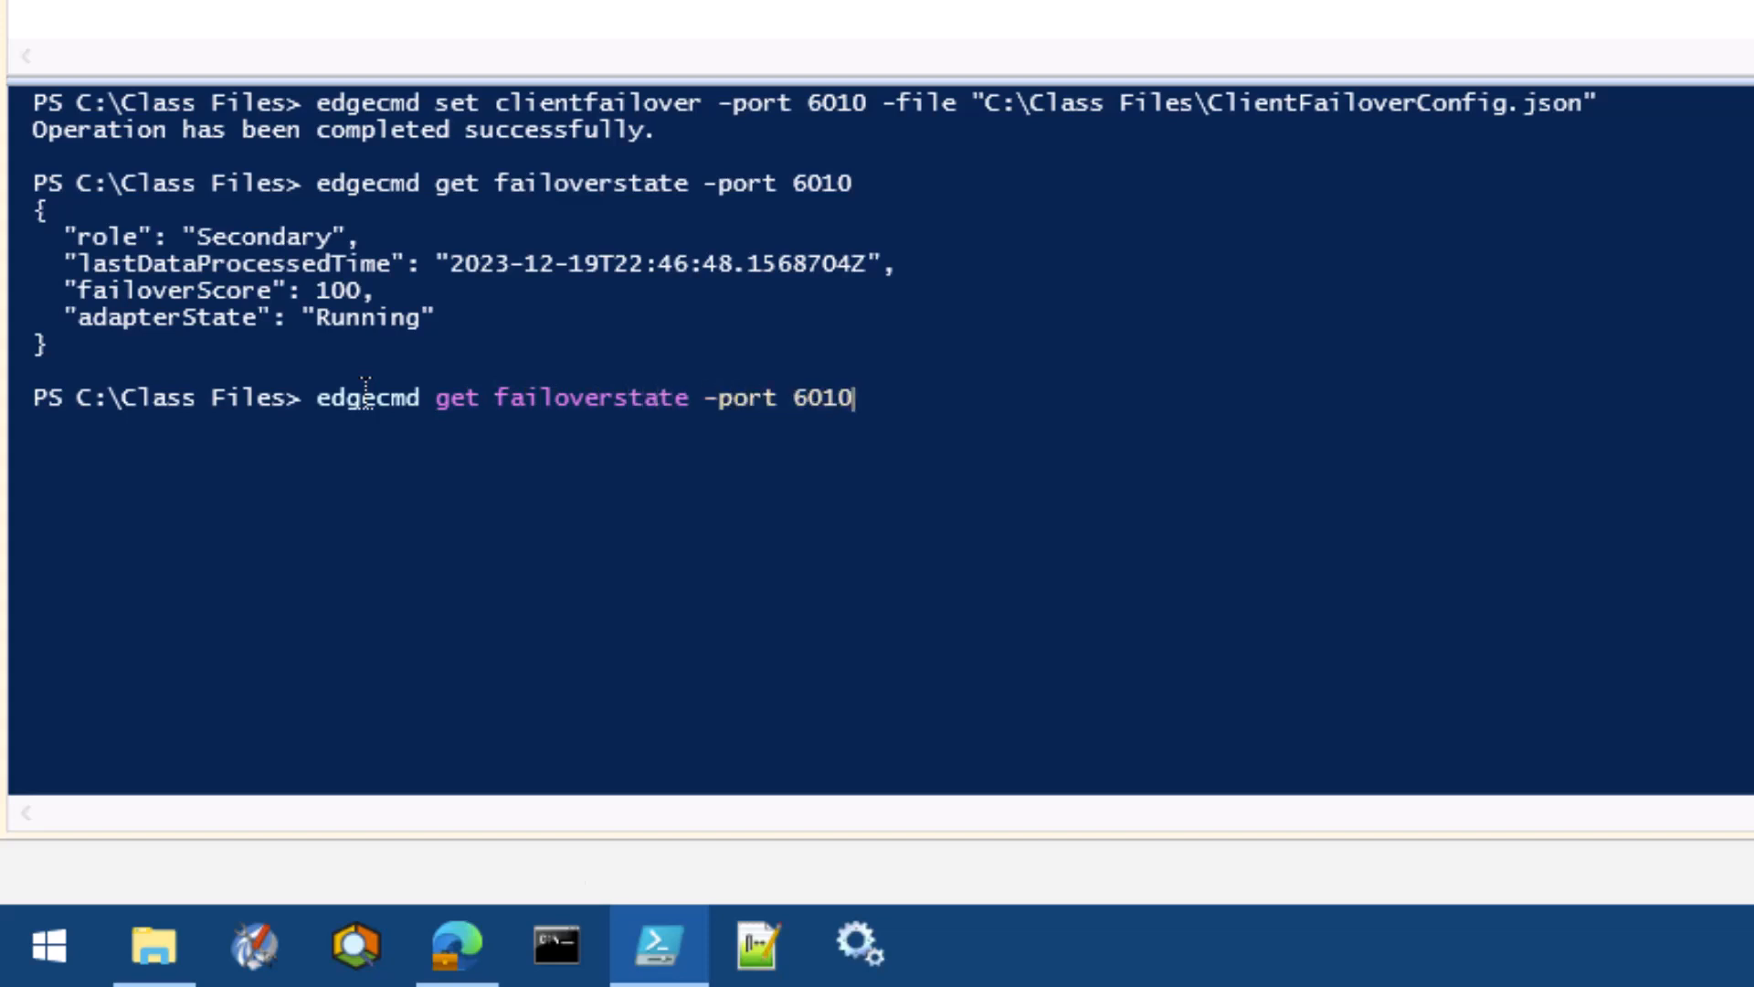
key("Enter")
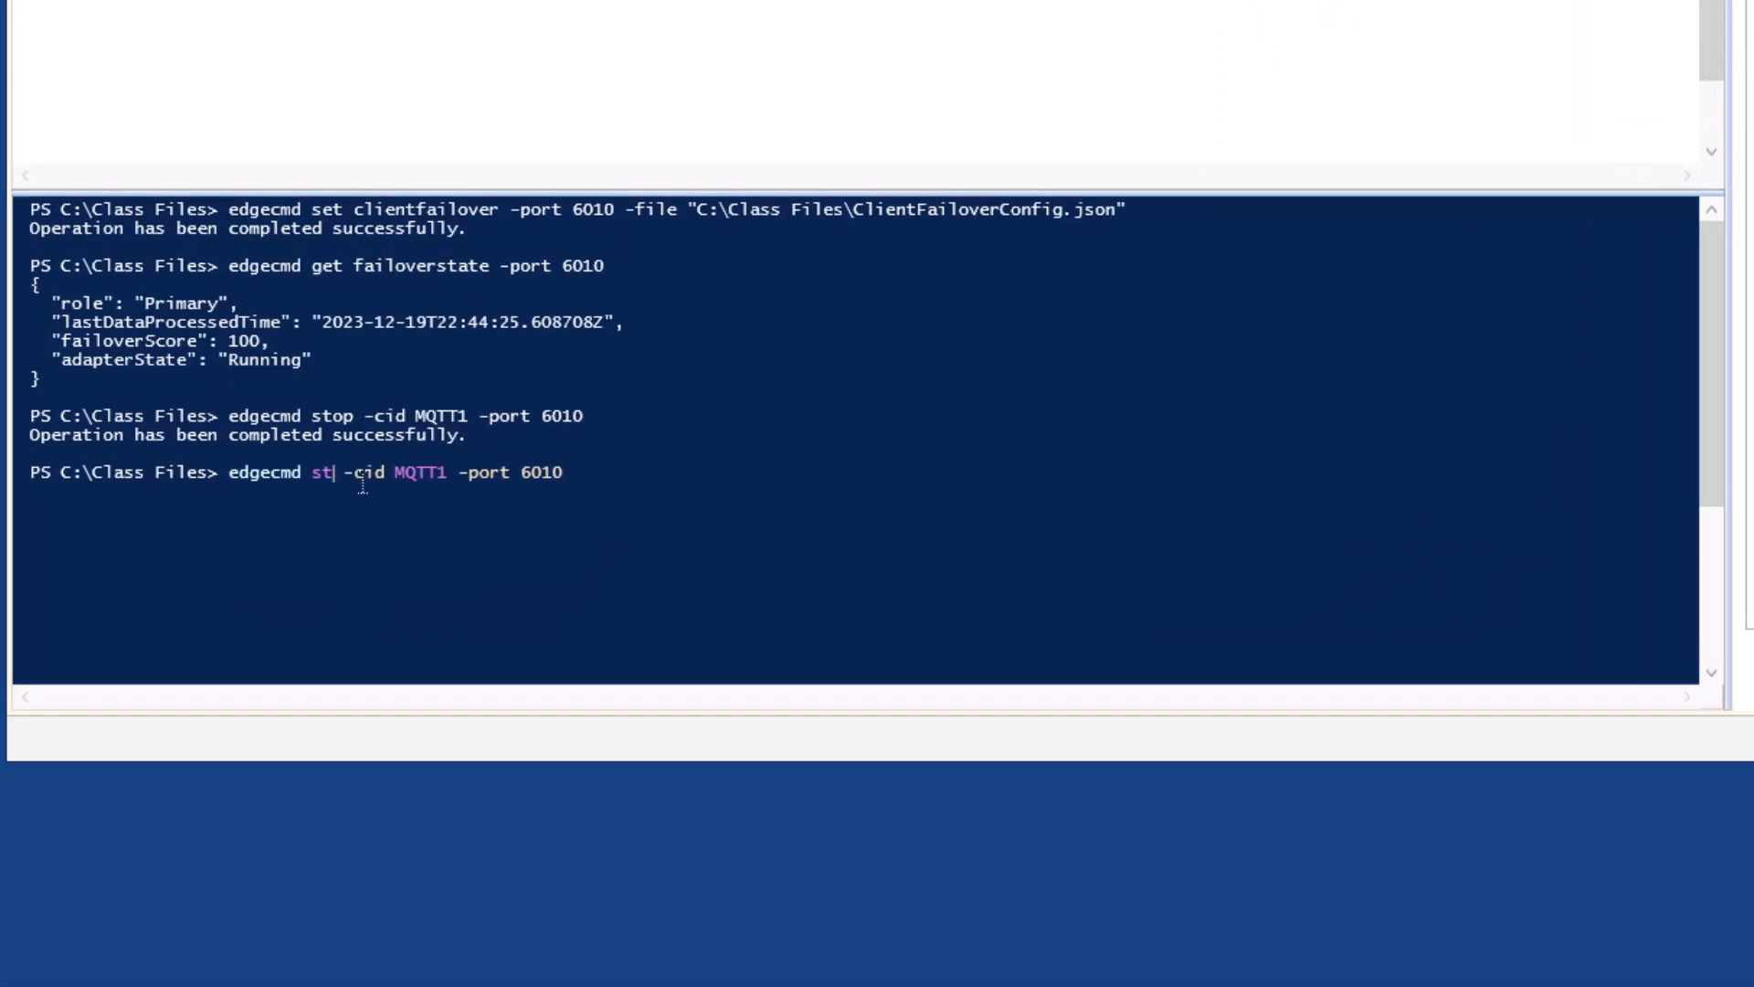
- Start MQTT1 on port 6010 successfully, then enter edgecmd stop -cid MQTT1 -port 6010 again
type("art")
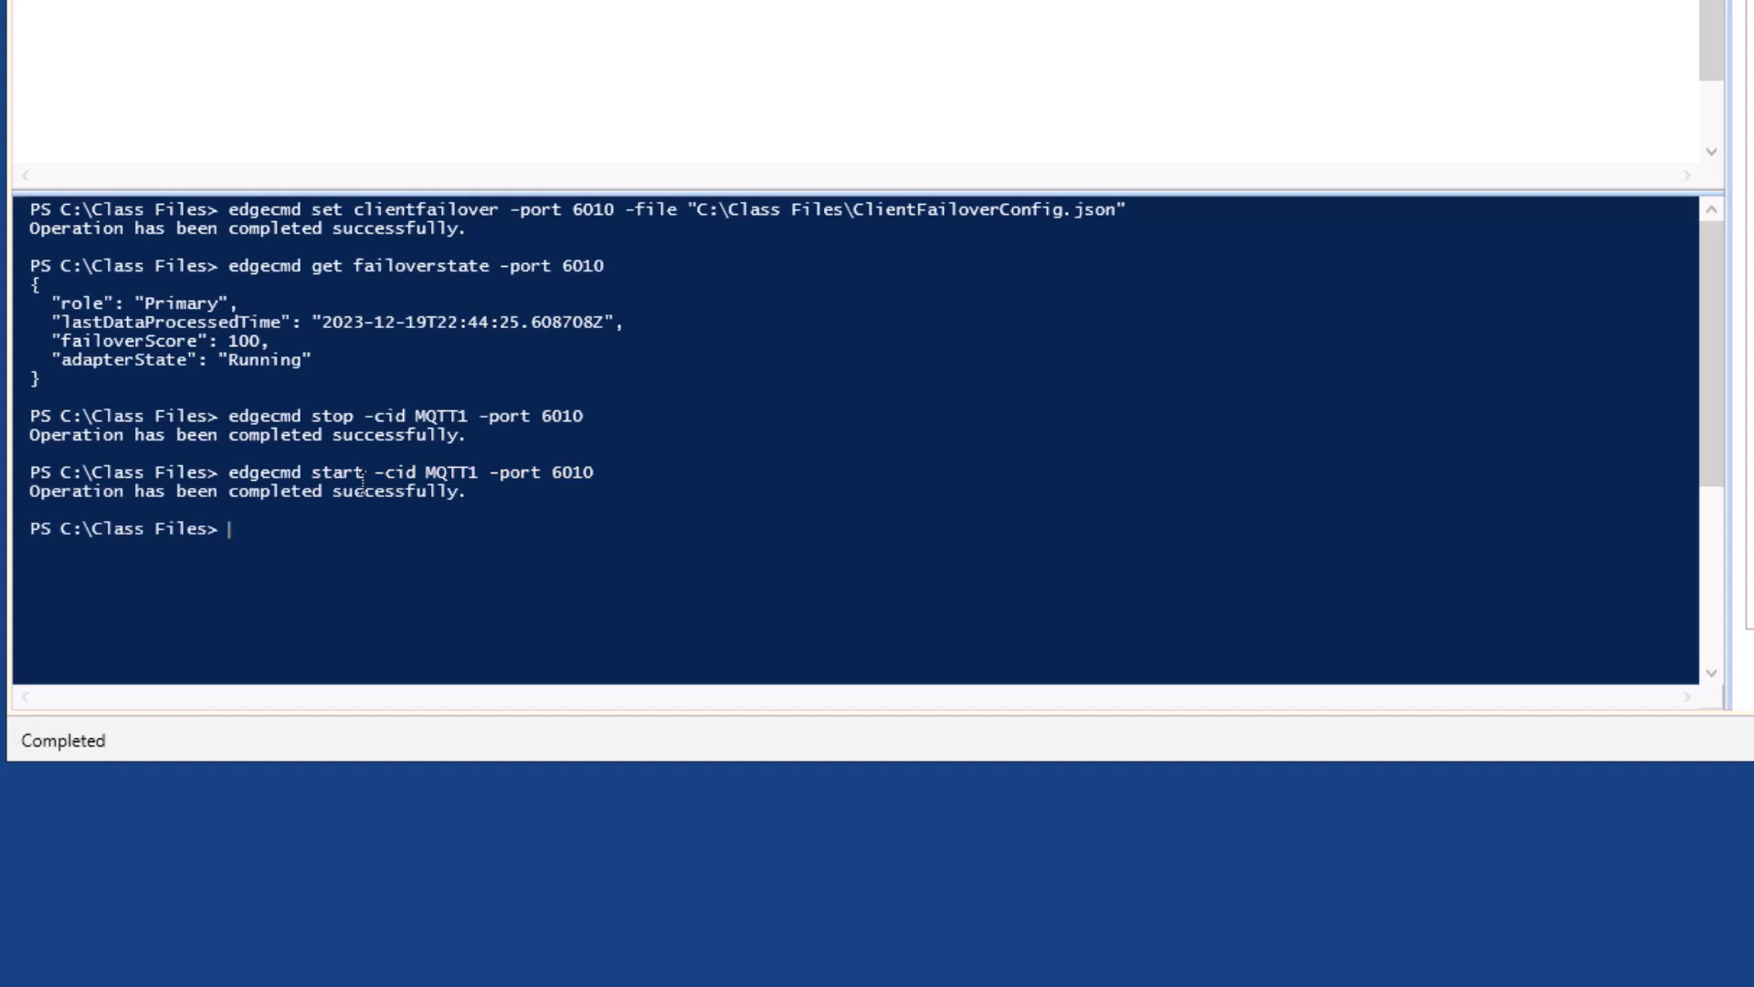
type("edgecmd stop -cid MQTT1 -port 6010")
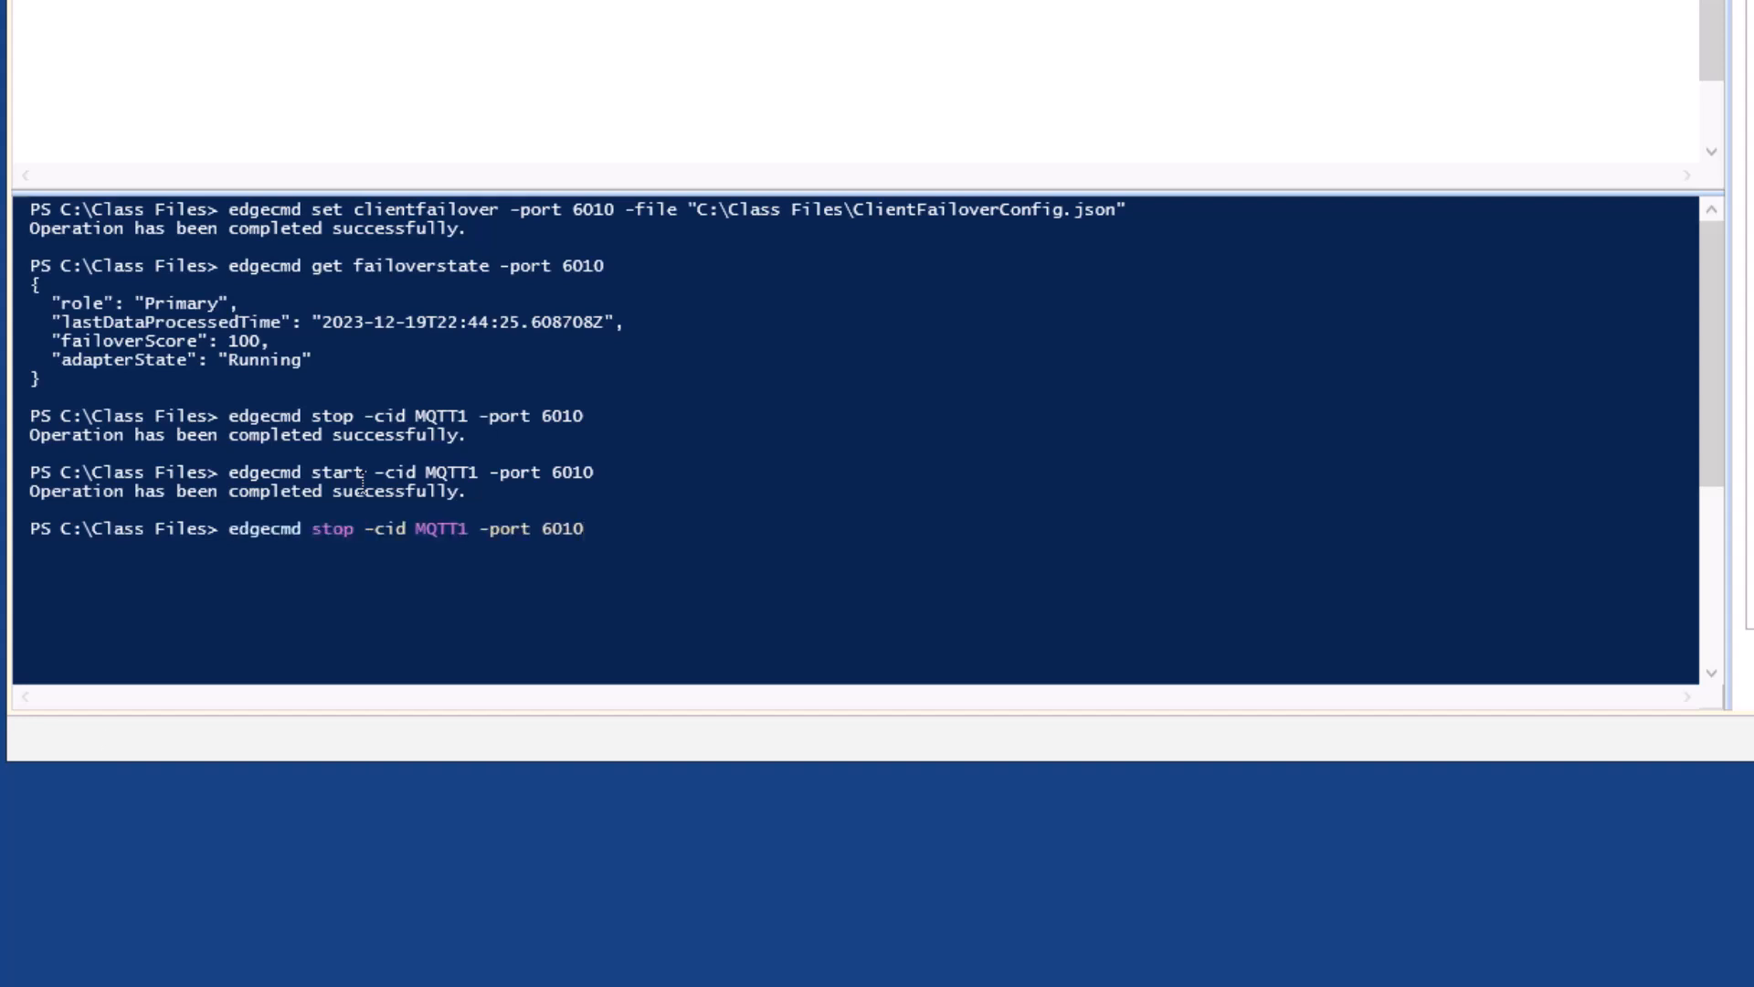